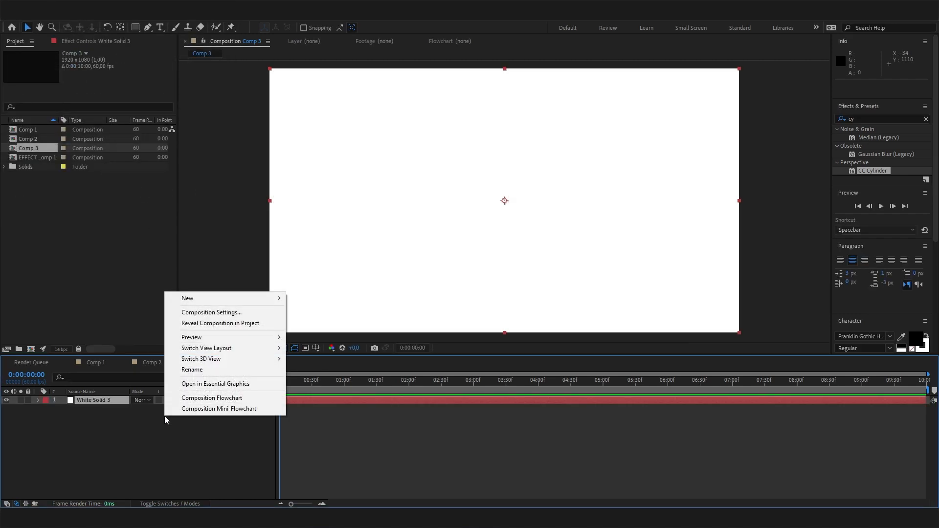
mouse_move(188, 297)
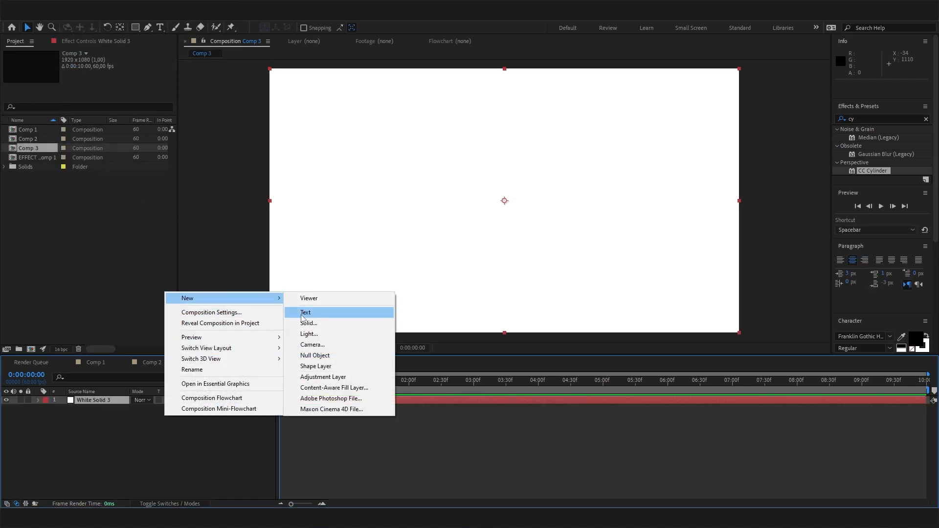
Create a new empty text layer above the white solid in Comp 3.
click(306, 312)
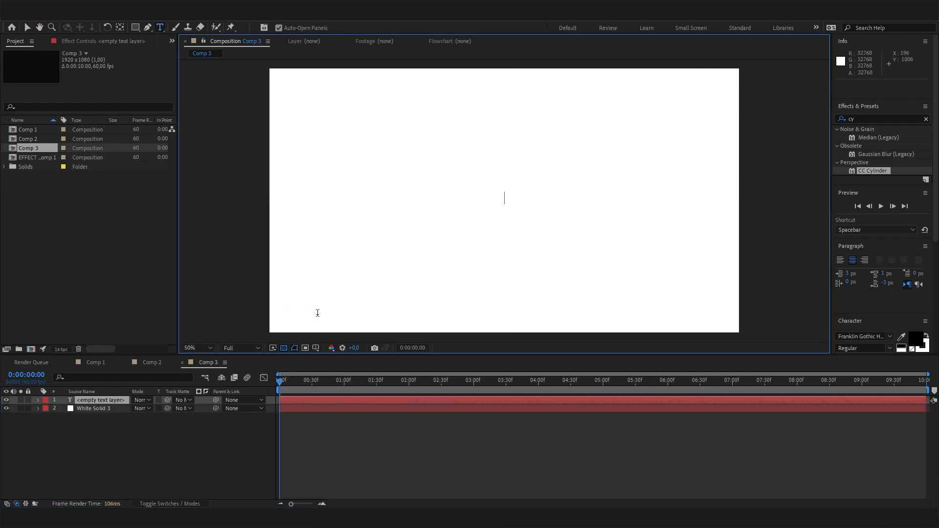
Enter a row of five EFFECT words scaled to 225% and centre it horizontally in the composition.
text(EFF)
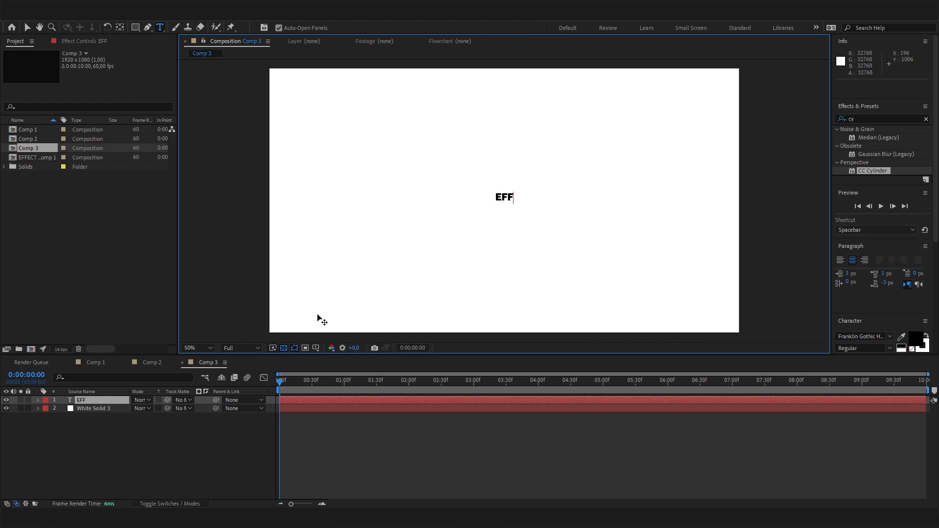
text(ECT)
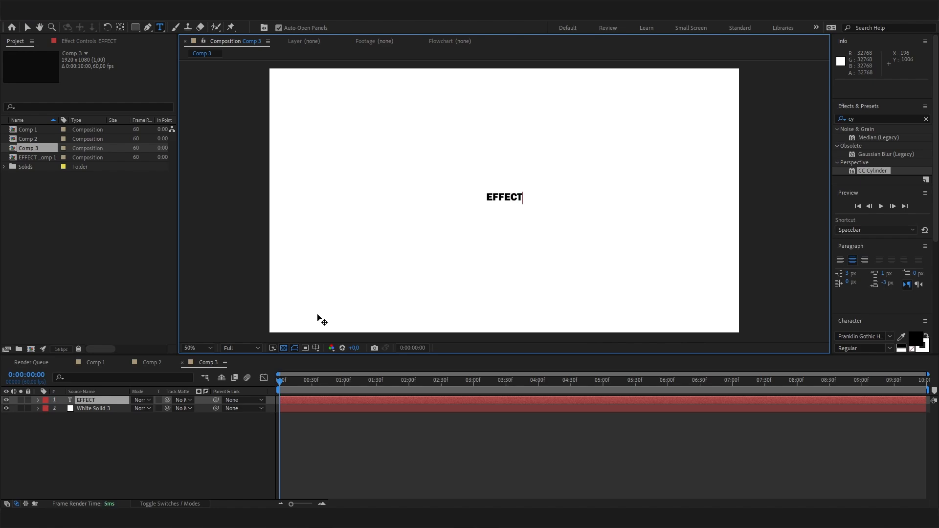
text(EFFECT EFFECT EFFECT EFFECT)
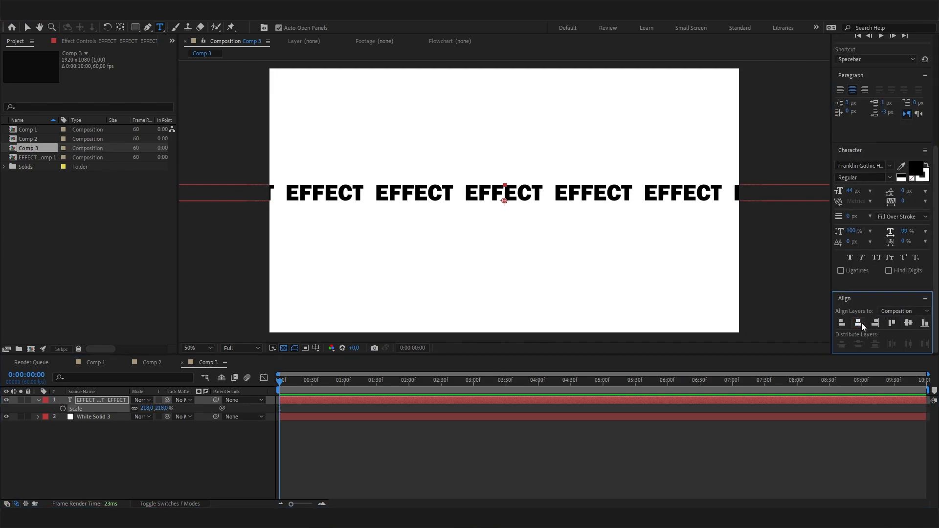
click(860, 323)
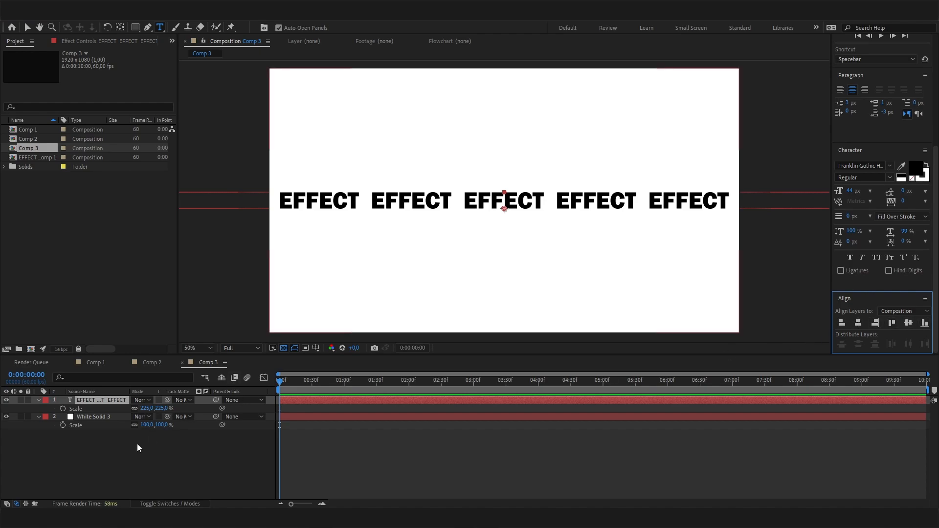
Pre-compose the EFFECT text layer into EFFECT Comp 2, moving all attributes into it.
right_click(99, 400)
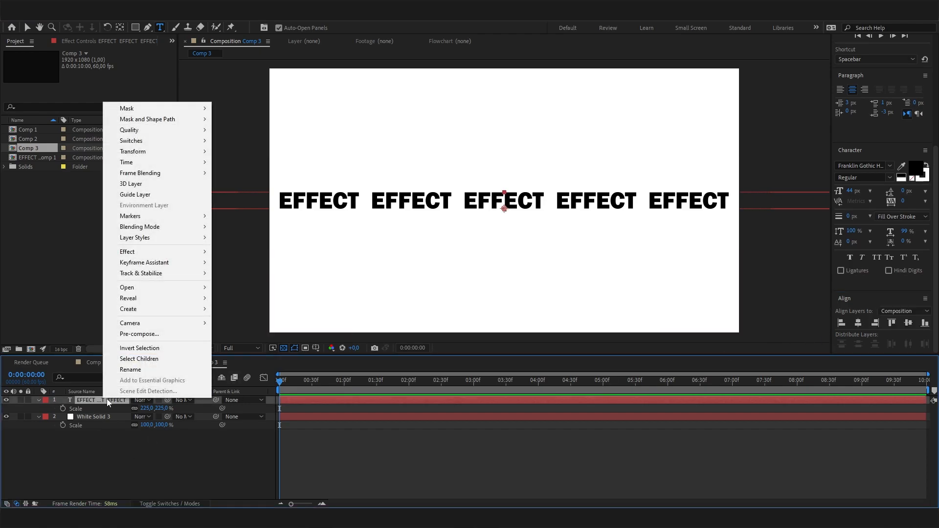
click(139, 334)
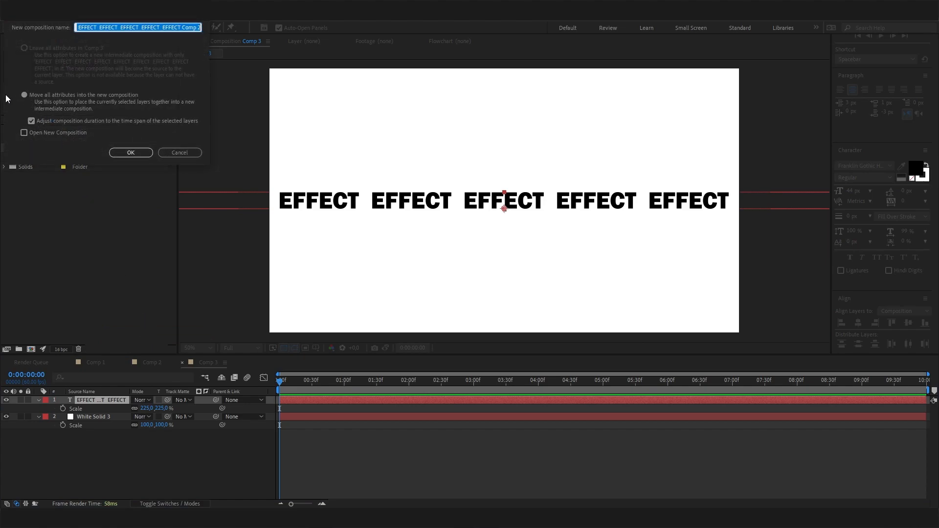
click(130, 153)
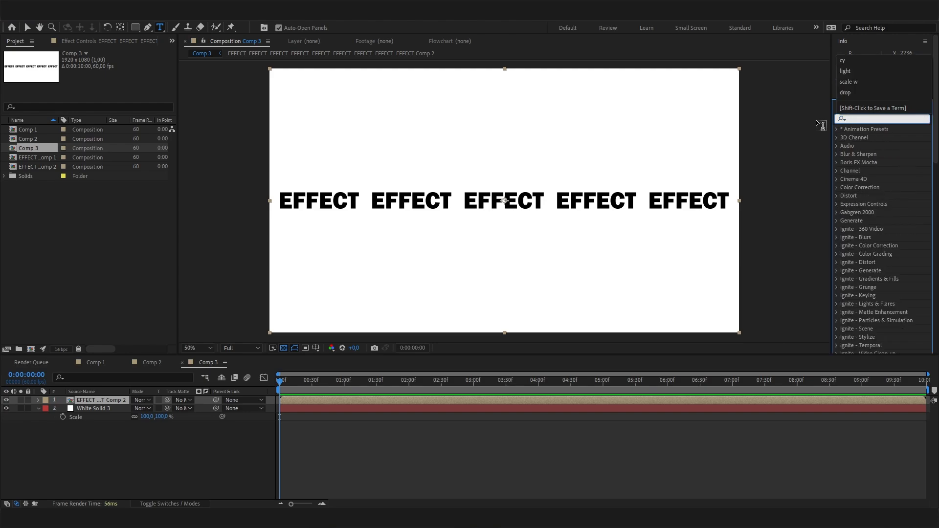
Apply Perspective > CC Cylinder to the EFFECT composition and clear the effects search.
text(cy)
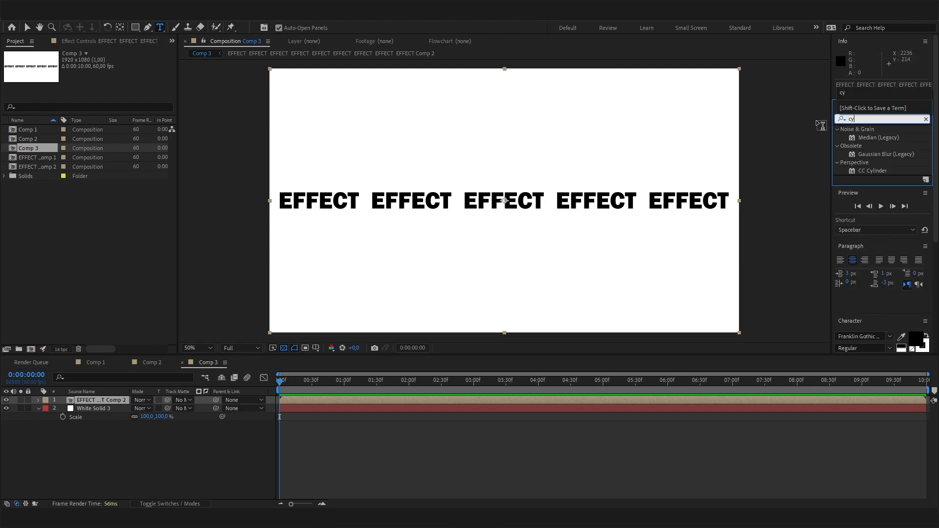
double_click(873, 137)
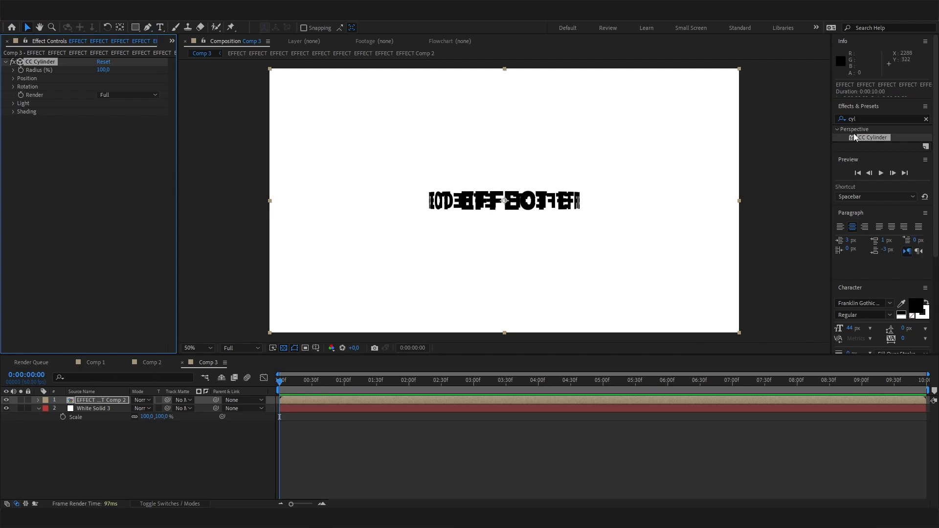
click(926, 118)
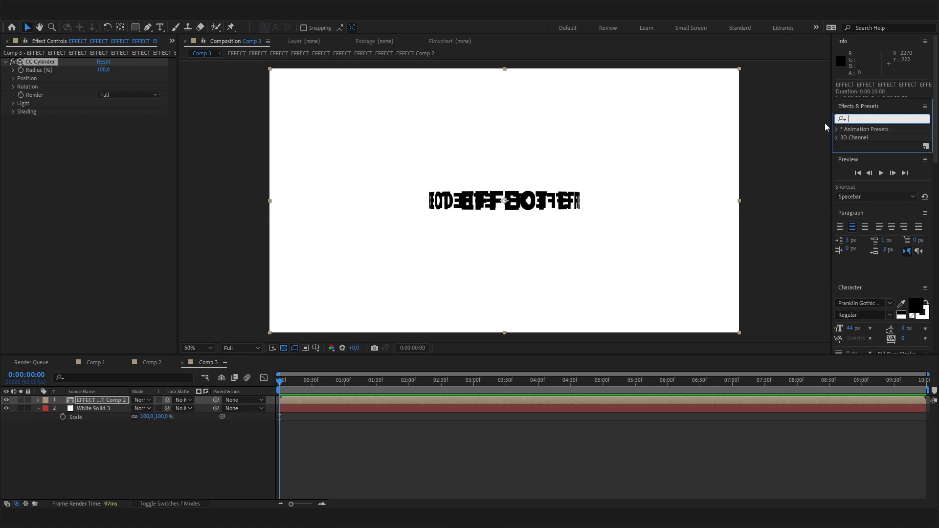
click(881, 119)
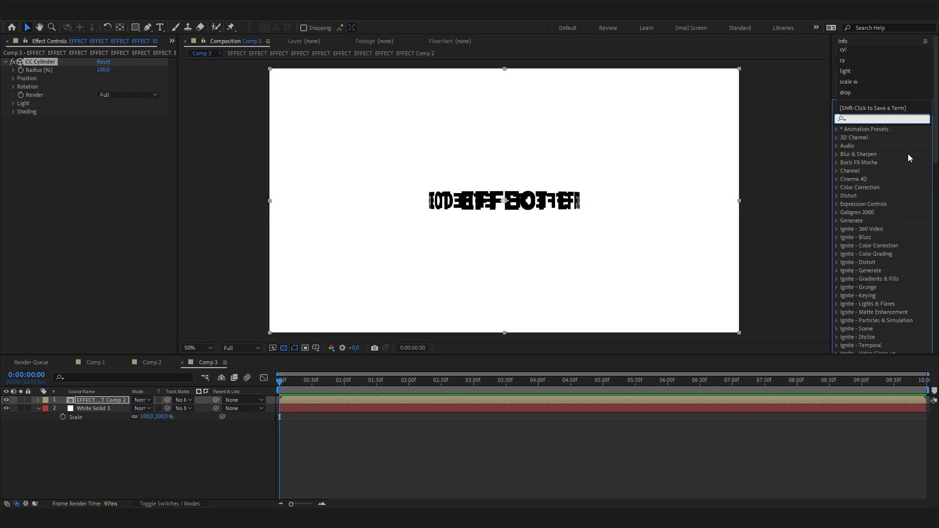
Apply a Fill effect with hex colour 0066FF to tint the wrapped text blue, then deselect.
text(fill)
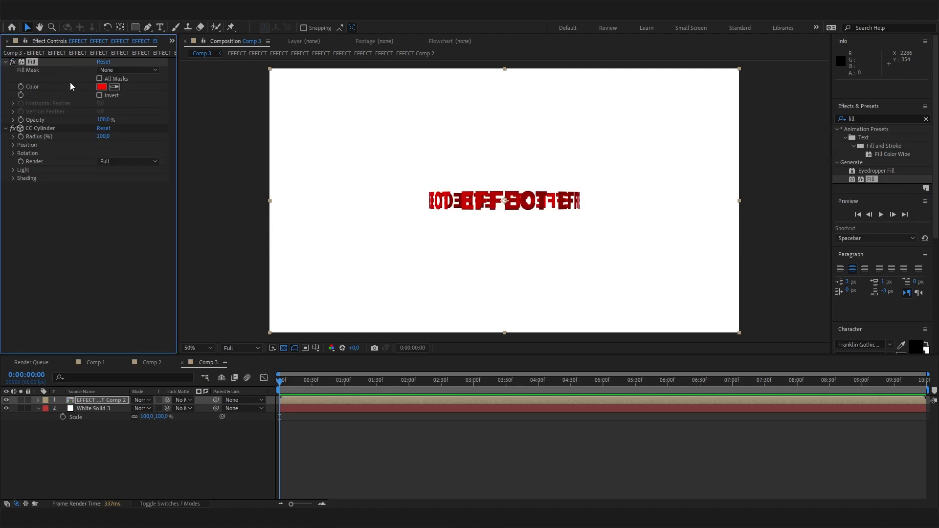
click(102, 87)
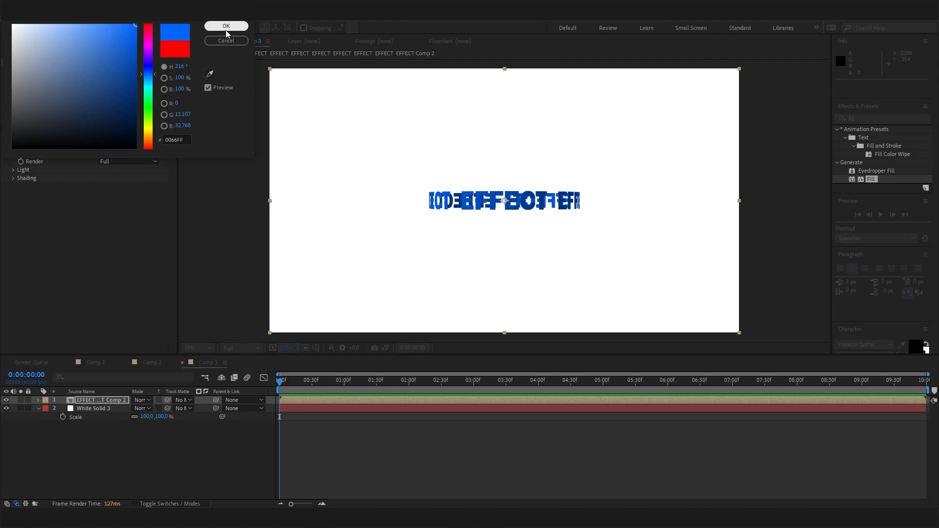
click(226, 25)
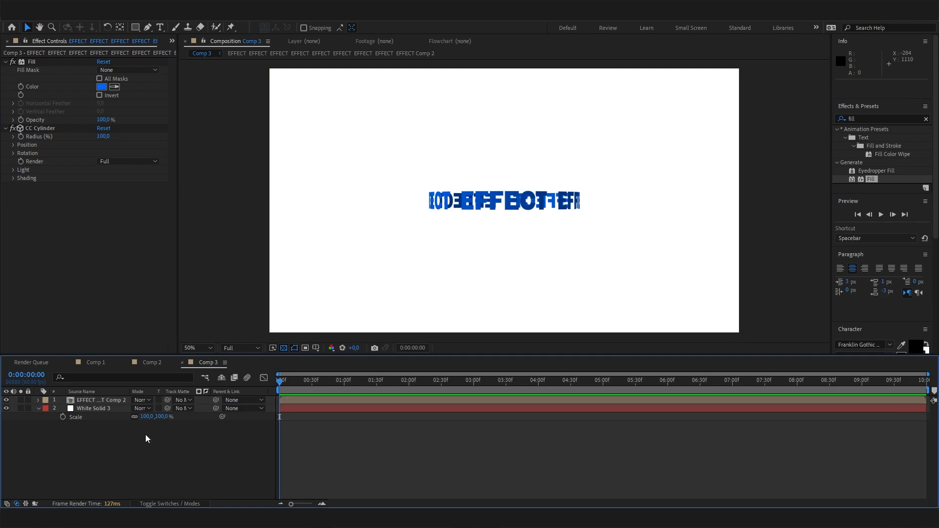
click(94, 407)
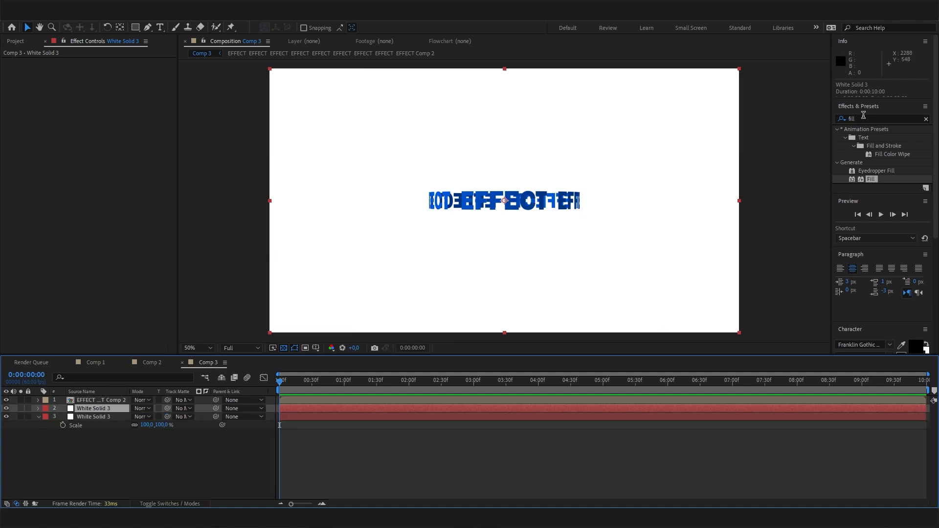
Apply Perspective > CC Sphere to the duplicated white solid to form a shaded ball.
text(sphere)
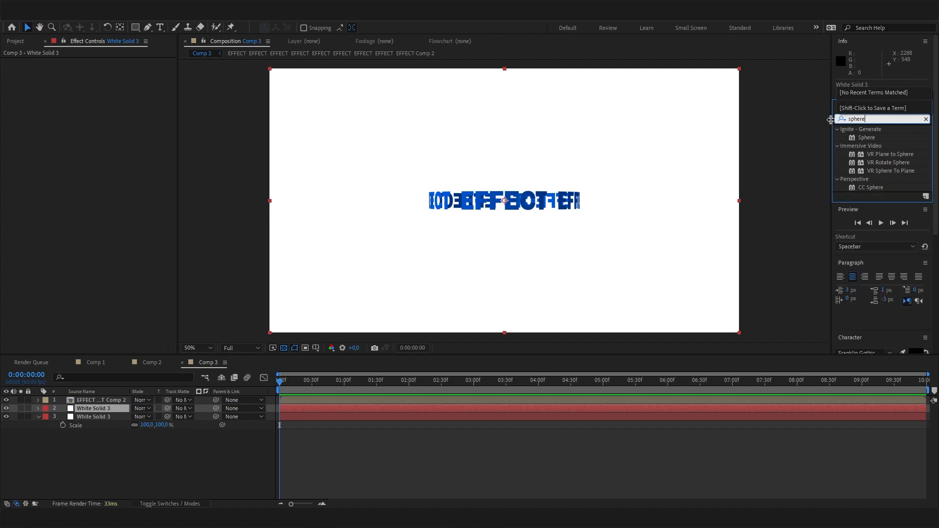
double_click(870, 186)
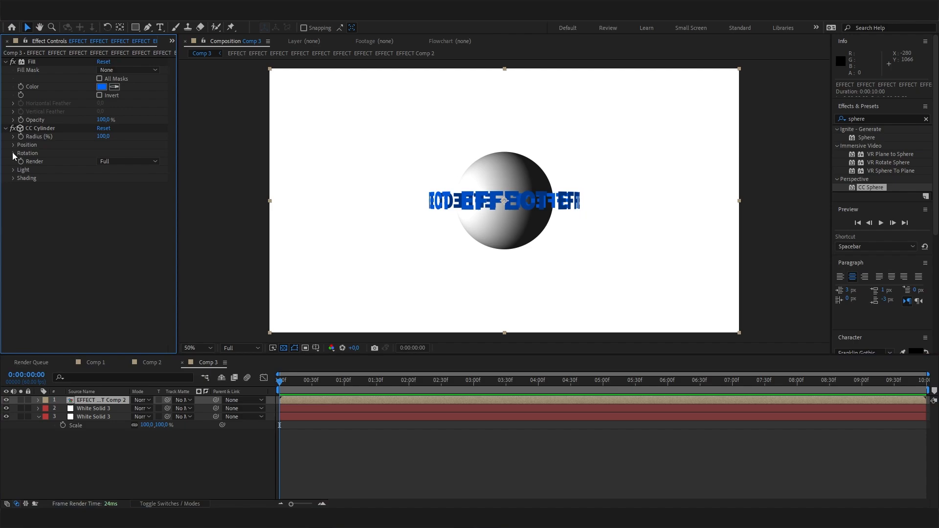
Keyframe CC Cylinder Rotation Y to -1x at the five-second mark.
click(13, 153)
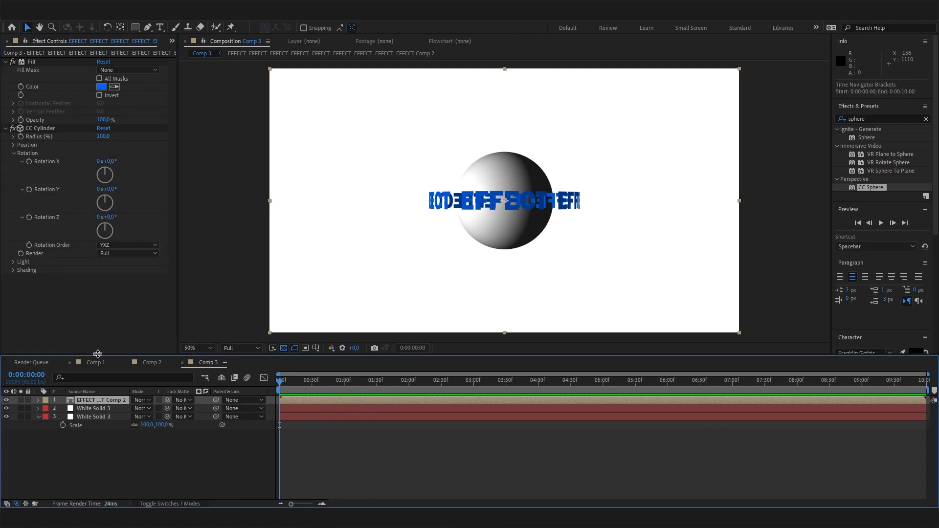
click(41, 128)
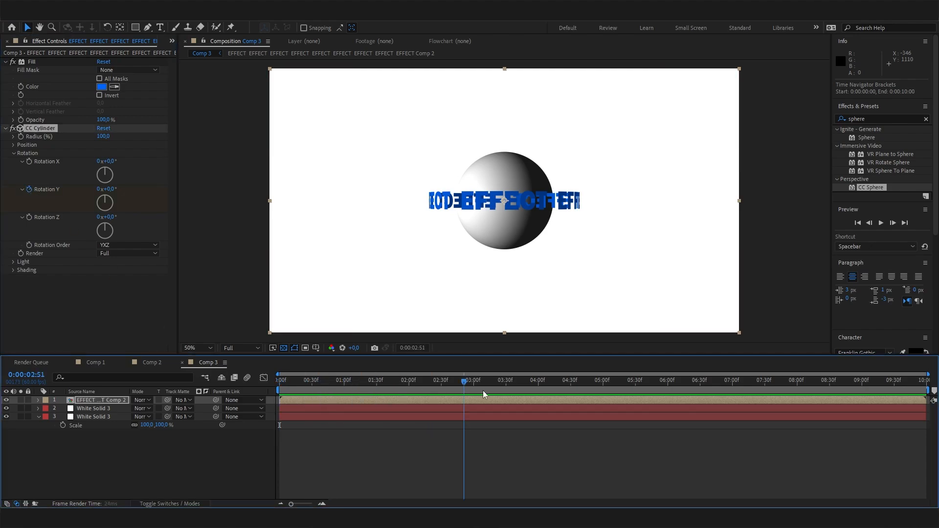
click(633, 380)
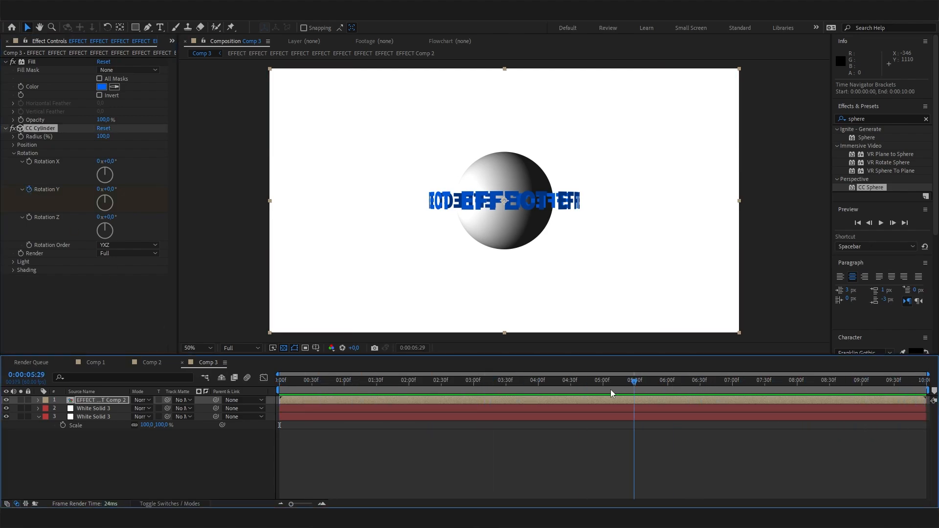
click(603, 379)
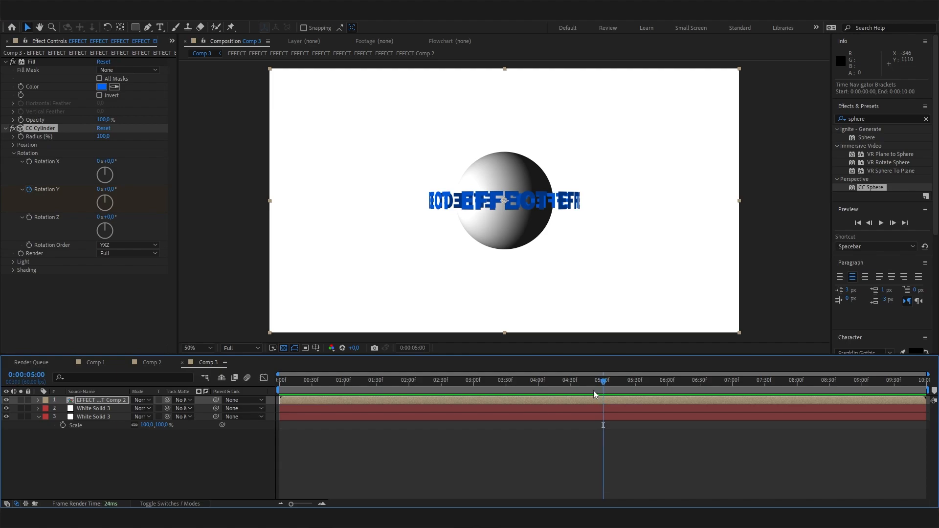
click(106, 188)
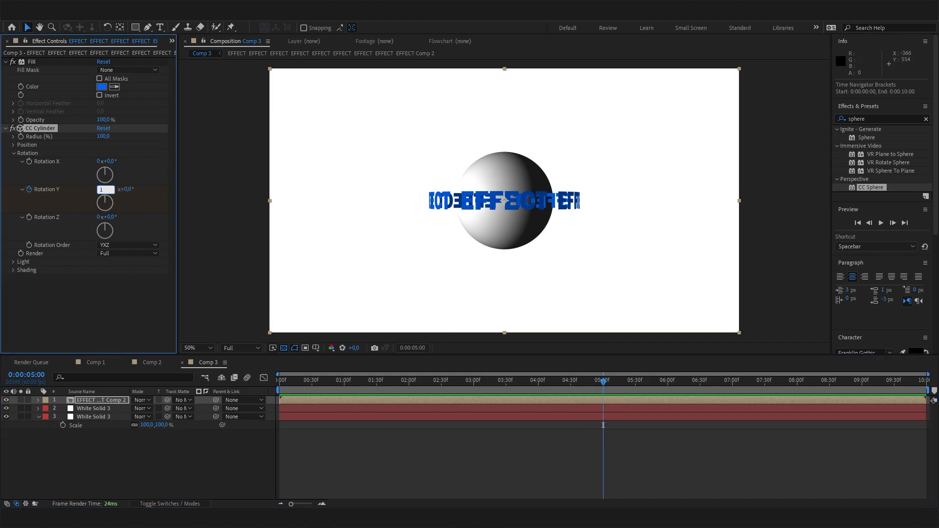
click(106, 189)
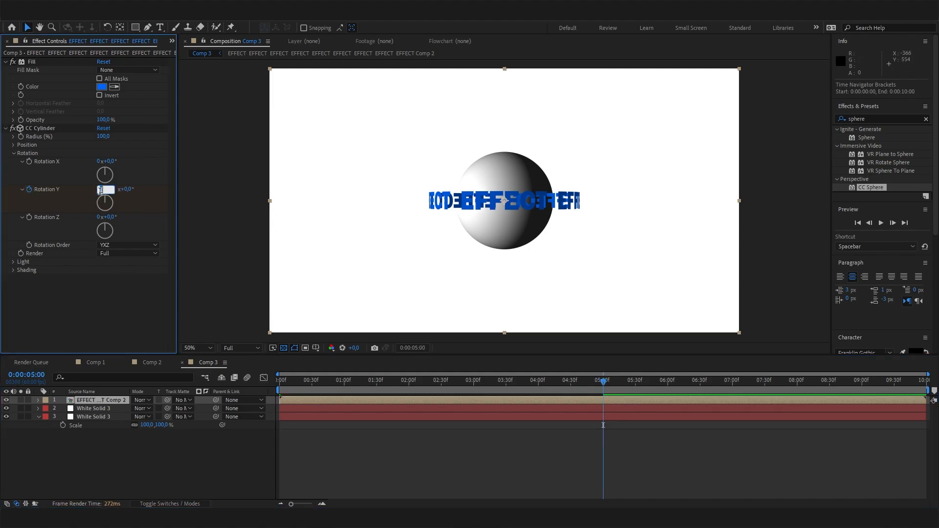
text(-1x)
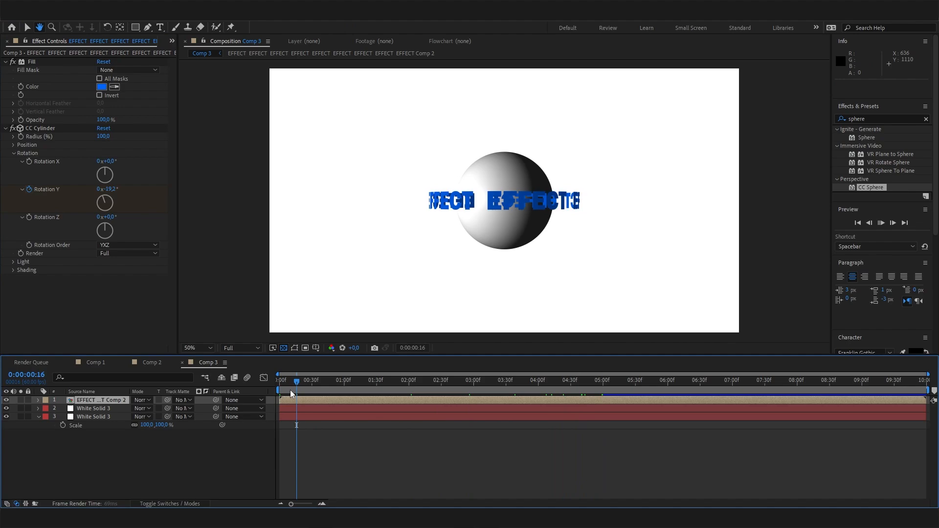
Preview the blue text spinning around the sphere, then stop playback.
key(space)
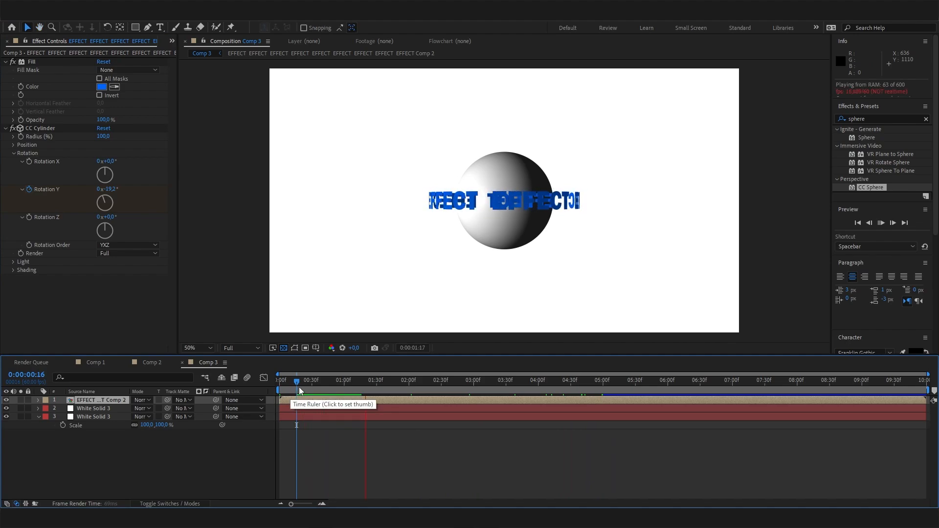
click(380, 379)
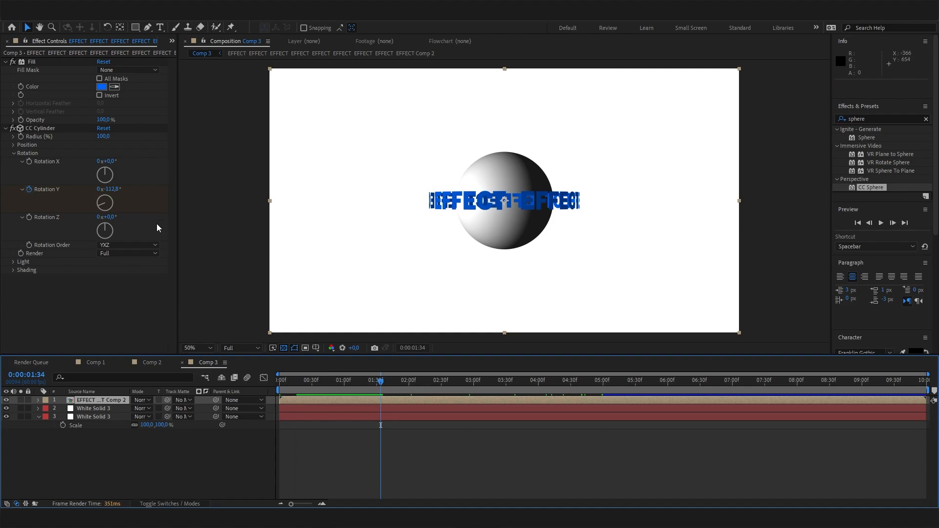
mouse_move(104, 174)
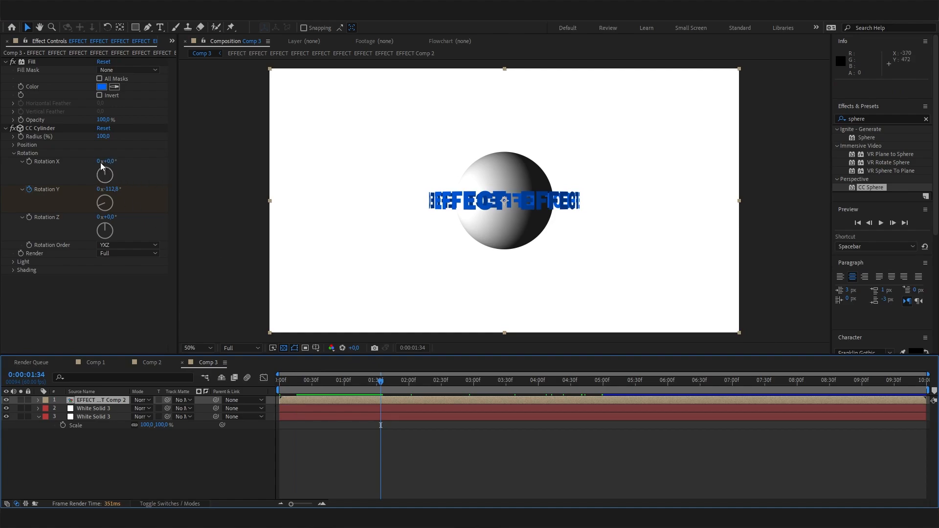
Set CC Cylinder Rotation X and Z to 10° so the ring tilts, then select the EFFECT layer.
double_click(107, 161)
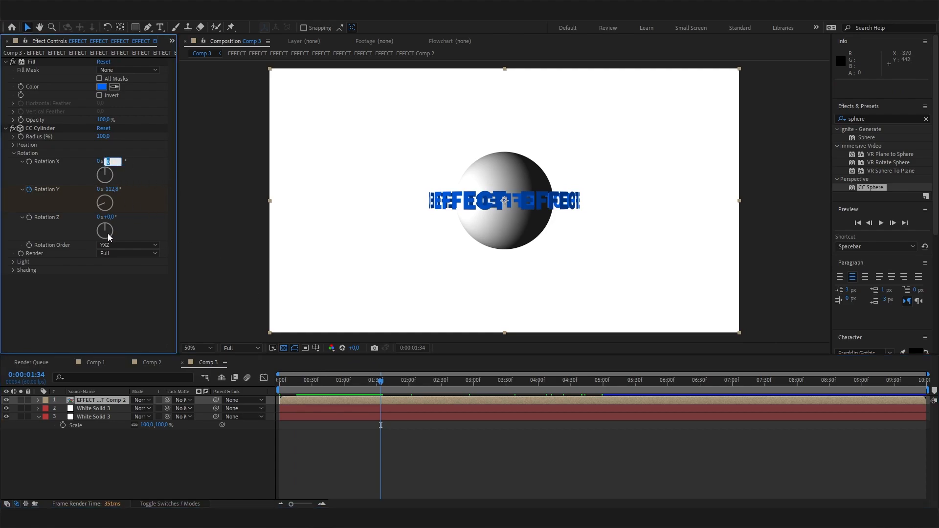
text(10,0°)
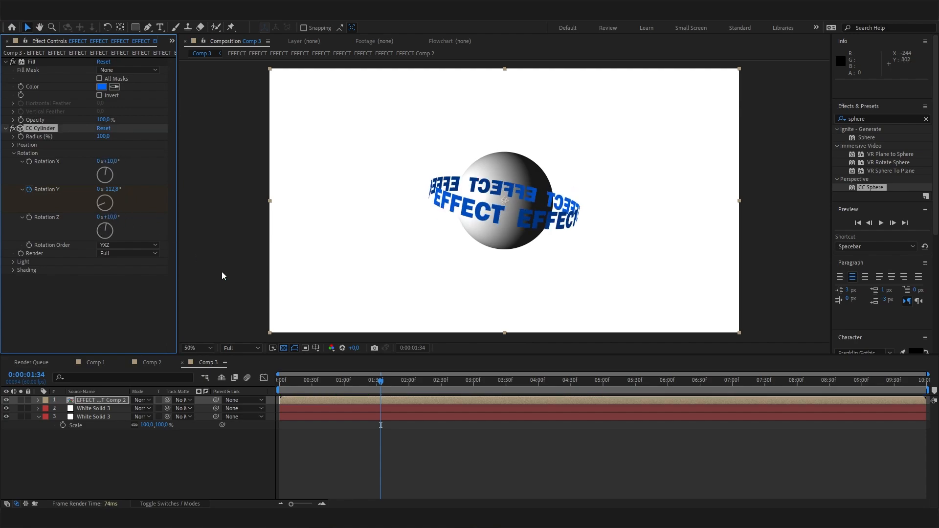
click(437, 379)
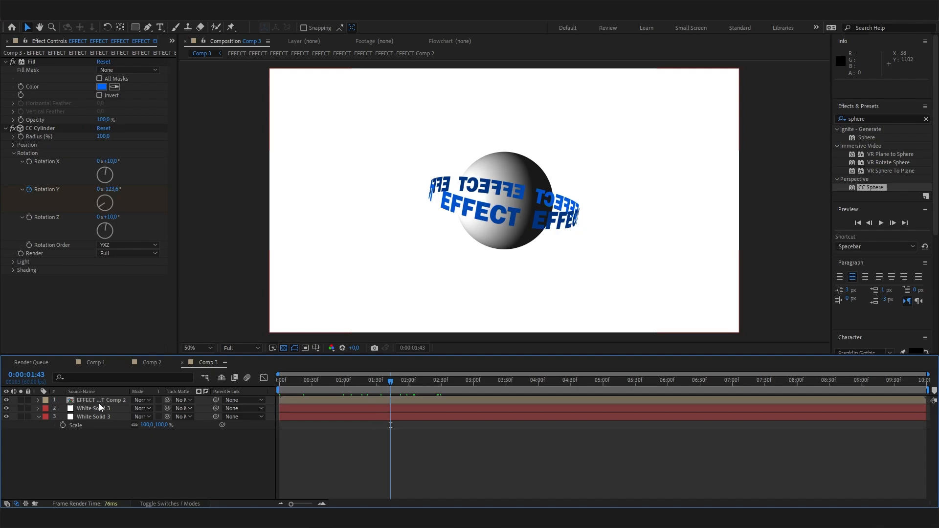
click(98, 399)
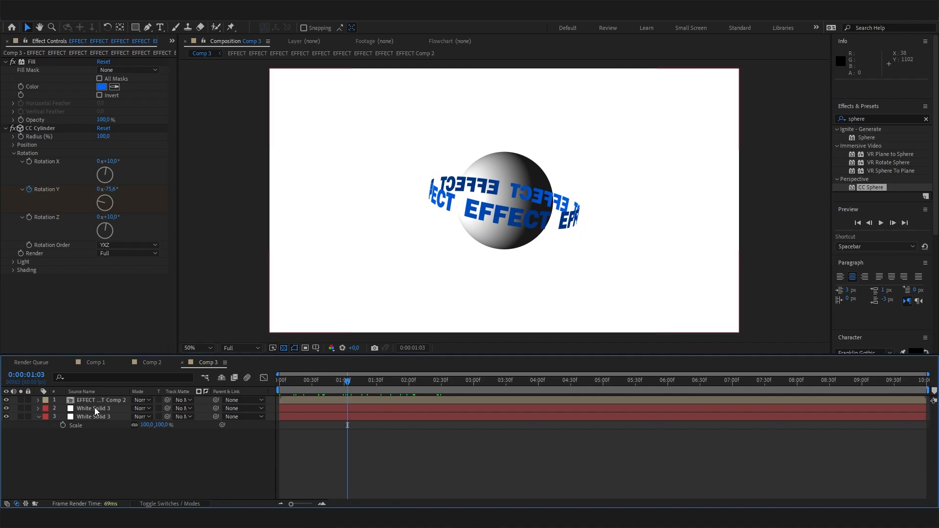
click(99, 400)
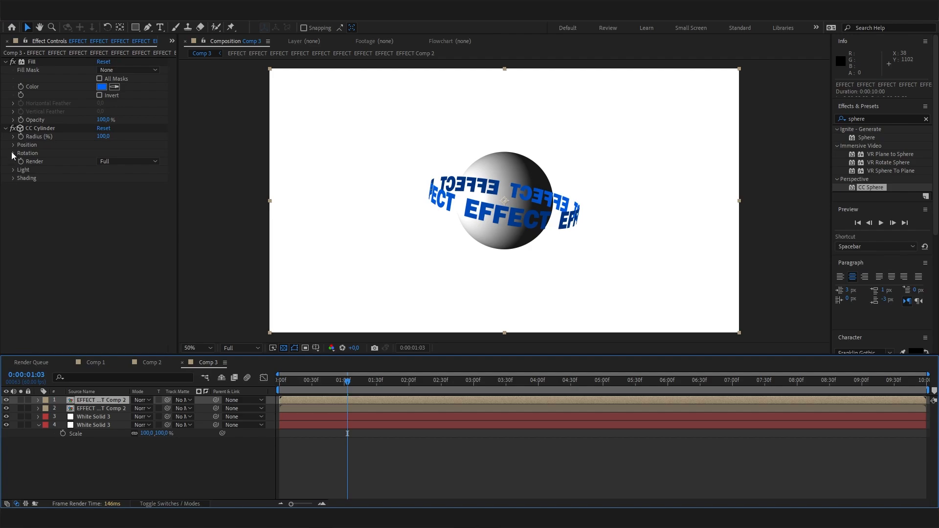
Set the copy's CC Cylinder Render mode to Inside.
click(13, 170)
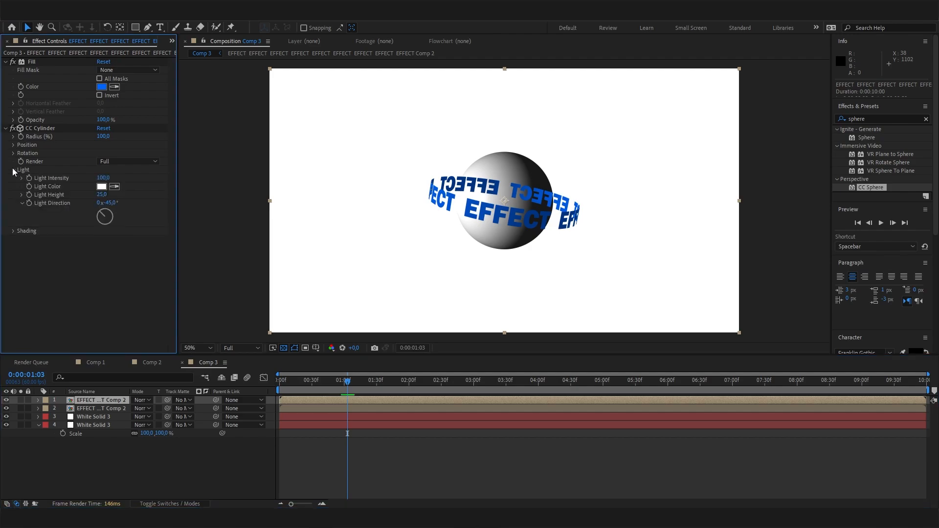
click(13, 153)
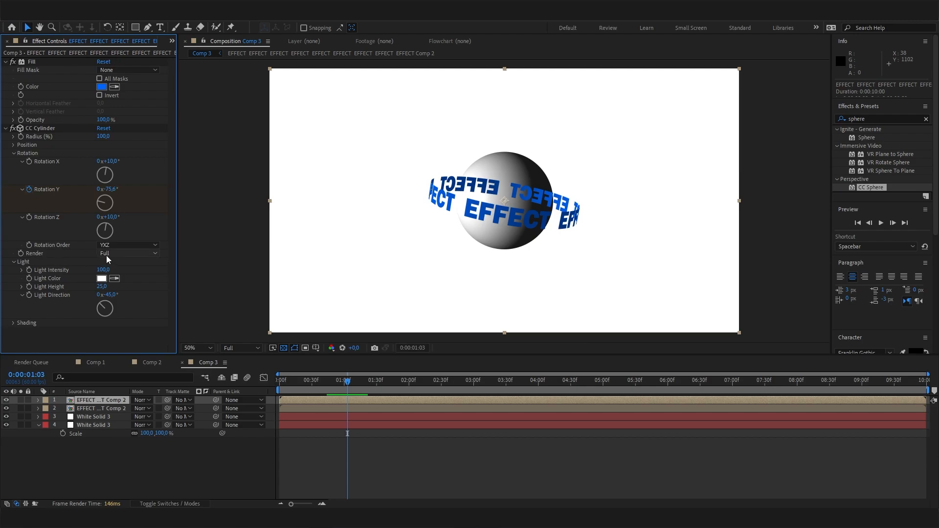
click(127, 252)
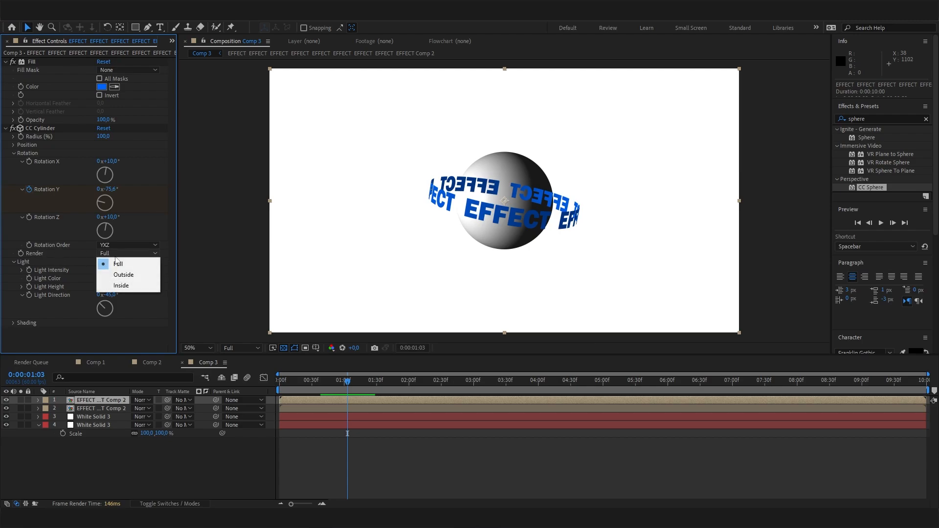
click(123, 274)
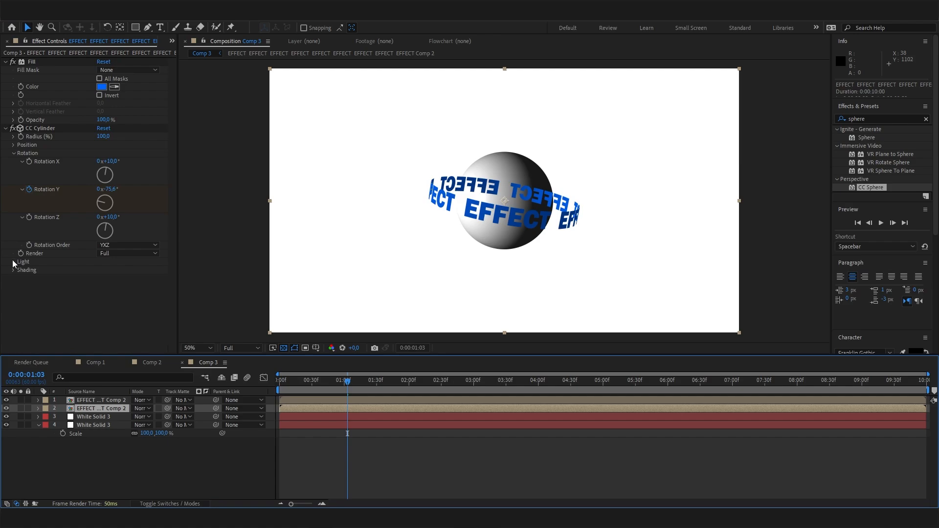
click(127, 252)
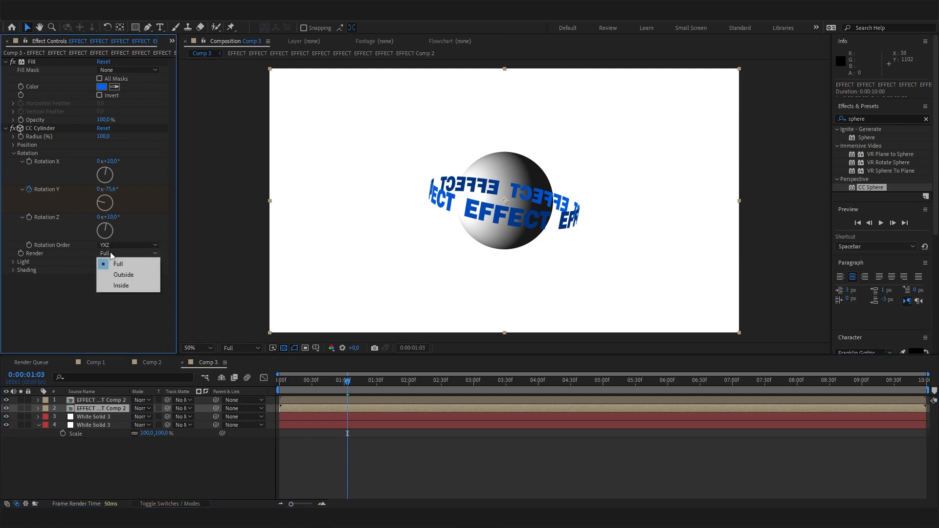
click(120, 285)
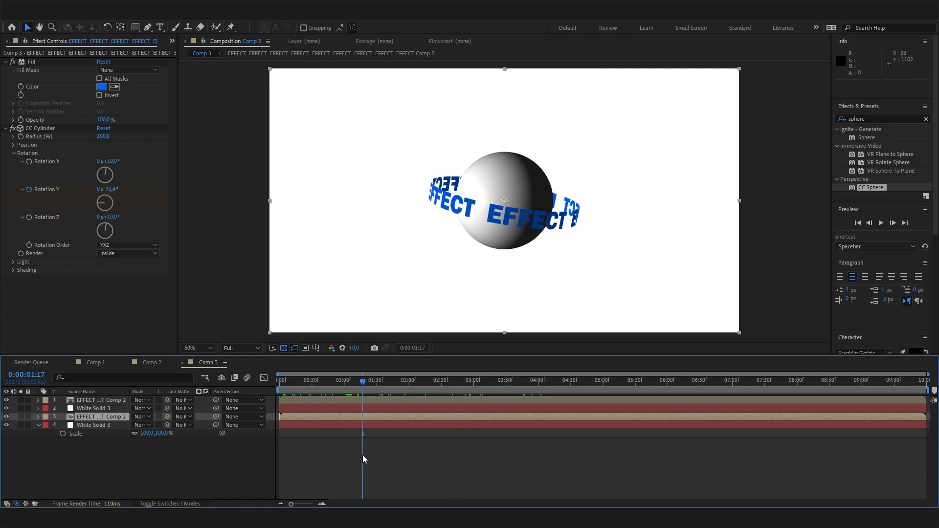
Move the inside-rendered EFFECT copy below White Solid 3 and select the sphere layer.
click(493, 379)
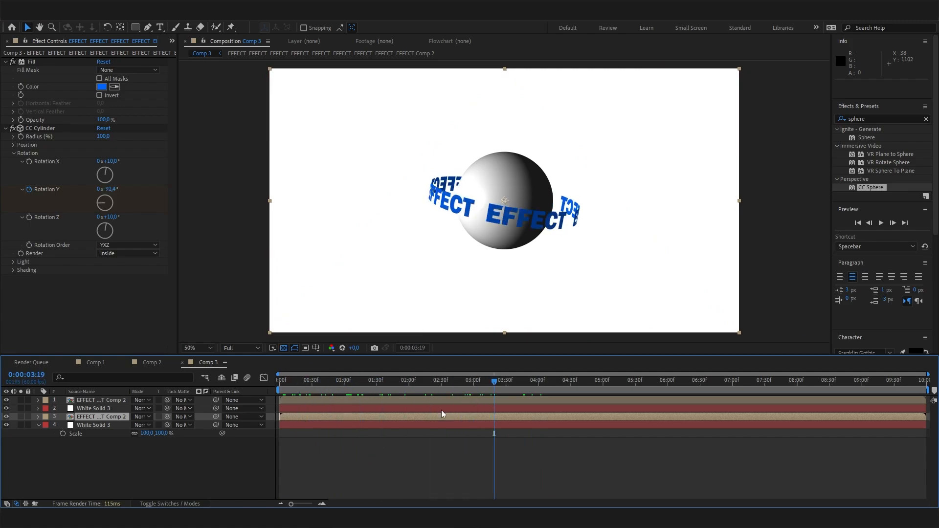
click(363, 379)
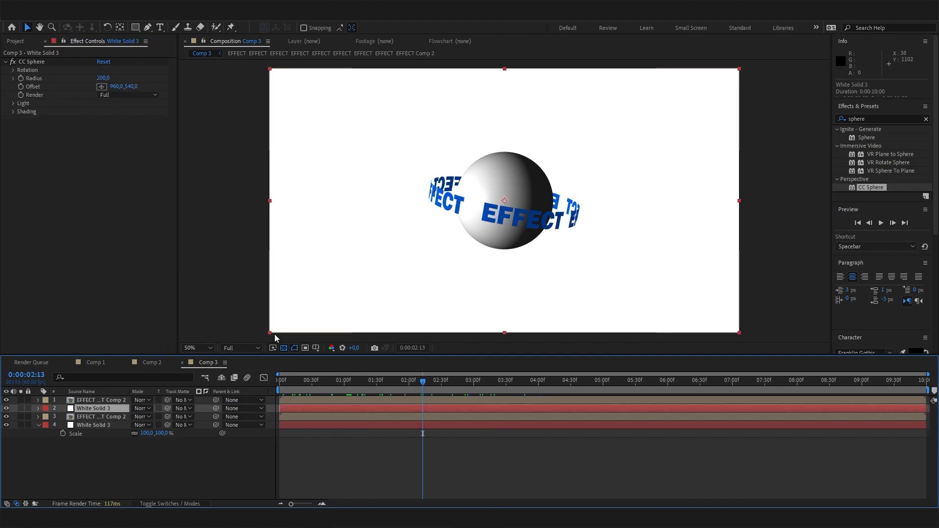
Apply a Fill effect to White Solid 3 and tint the sphere light blue #8996FF.
text(fl)
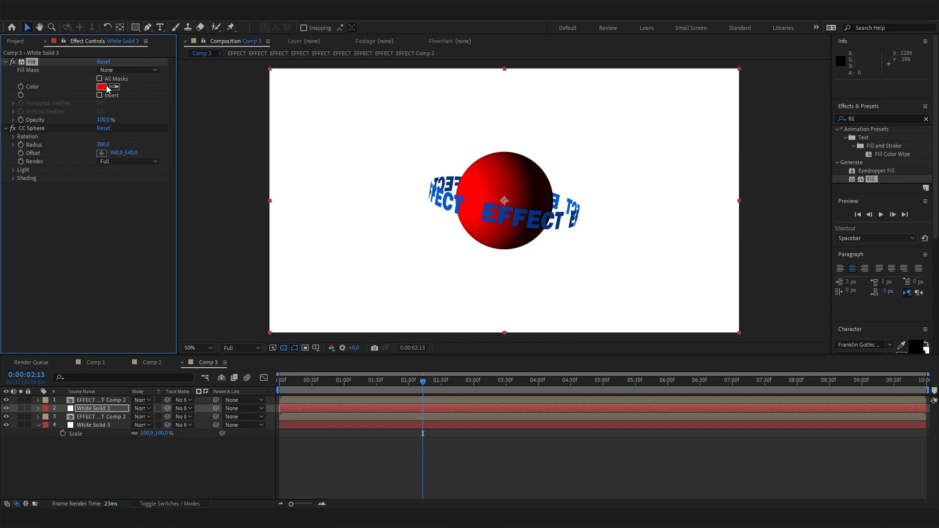
click(102, 86)
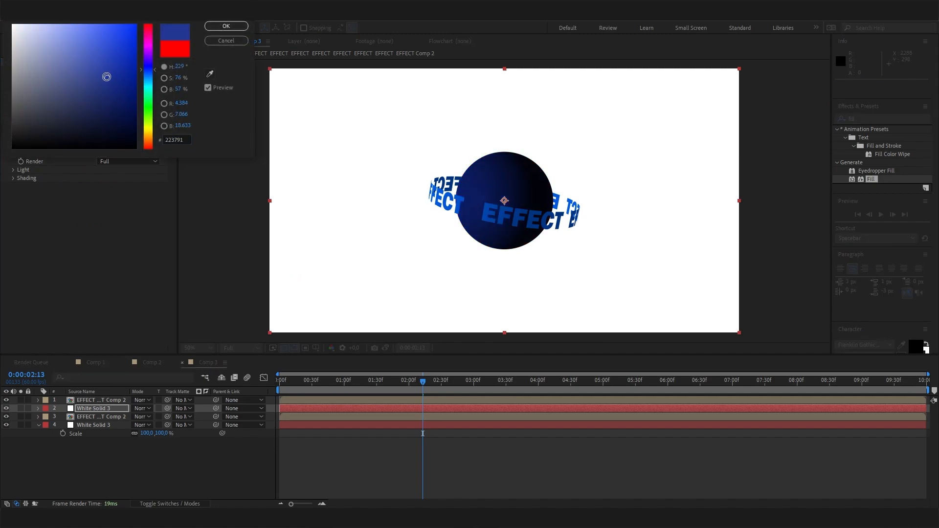
drag(106, 76, 78, 24)
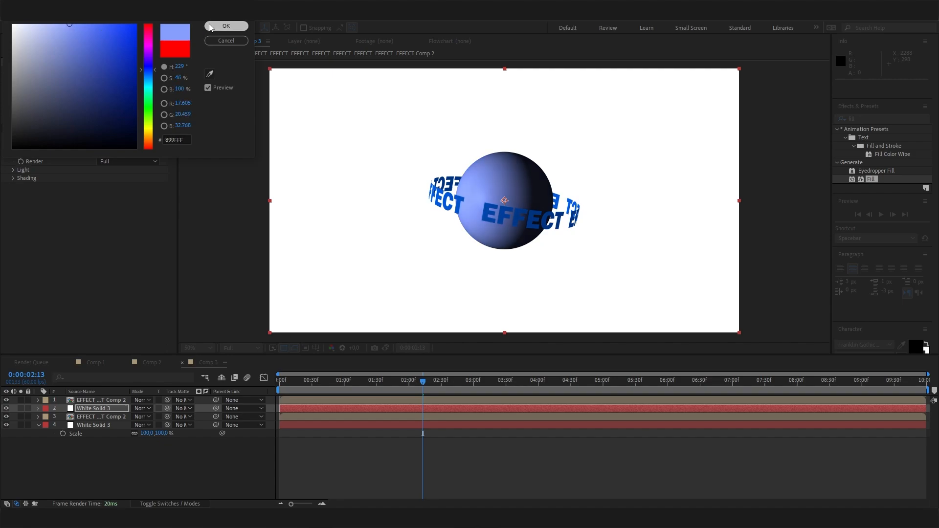
click(226, 26)
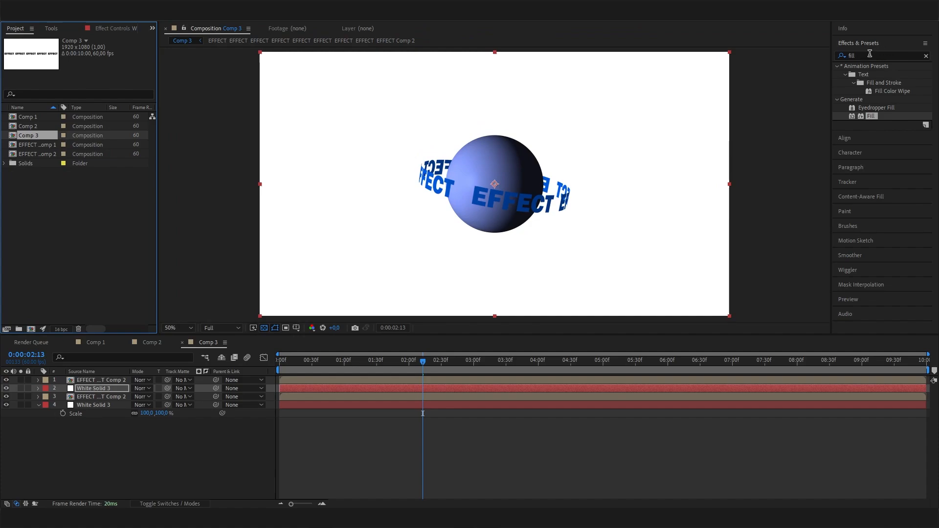
Apply Noise grain and a soft Glow halo to the blue sphere layer.
text(noise)
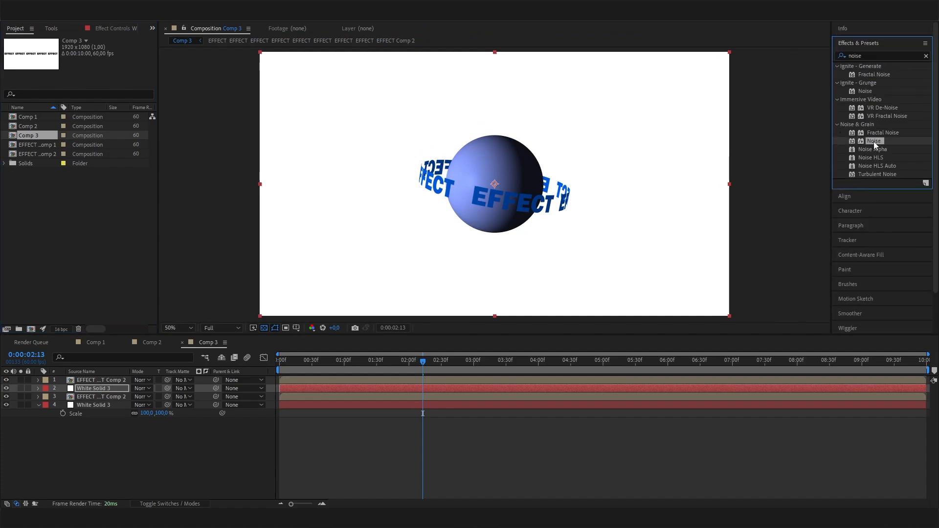
double_click(873, 141)
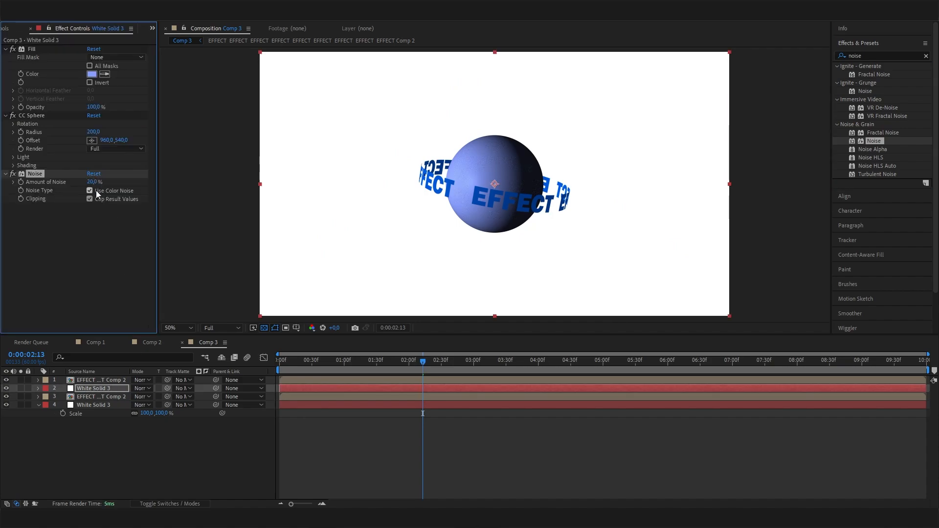
text(light)
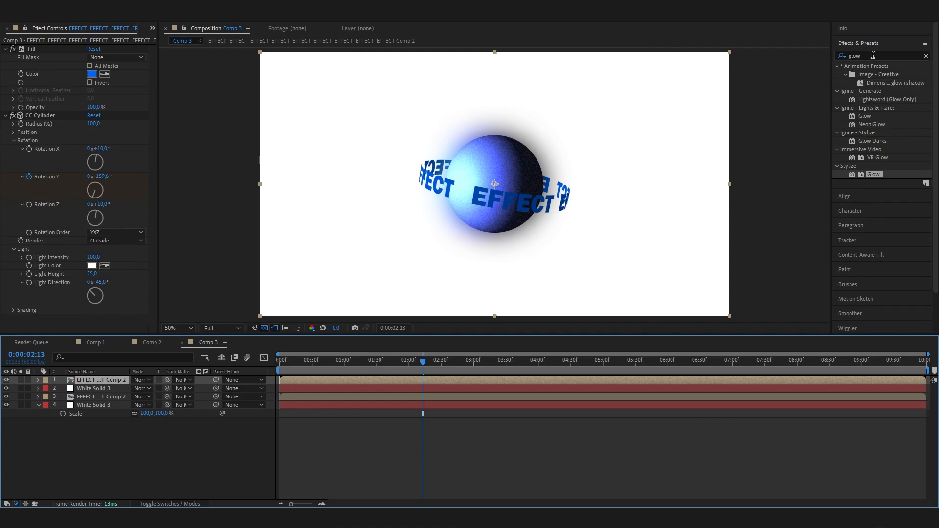
Apply Drop Shadow to the EFFECT text precomp layer with Opacity 75%.
text(drop)
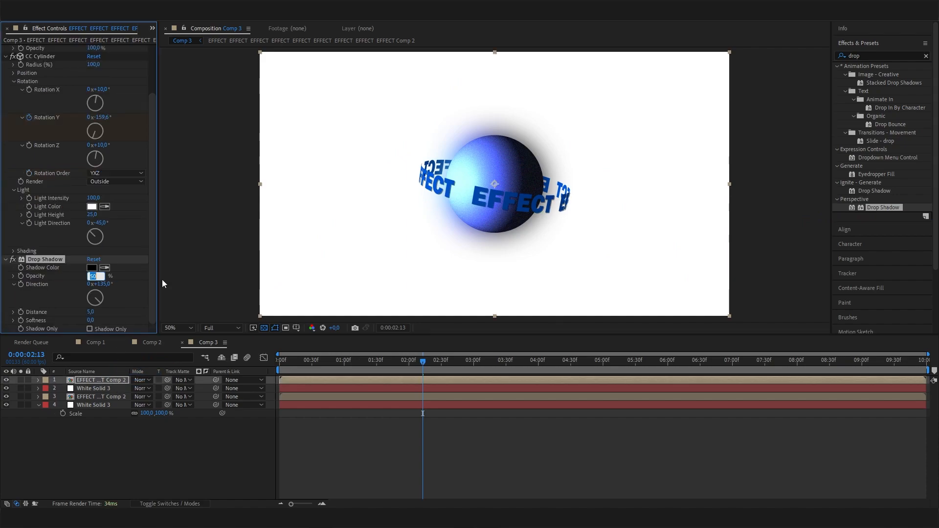
text(75)
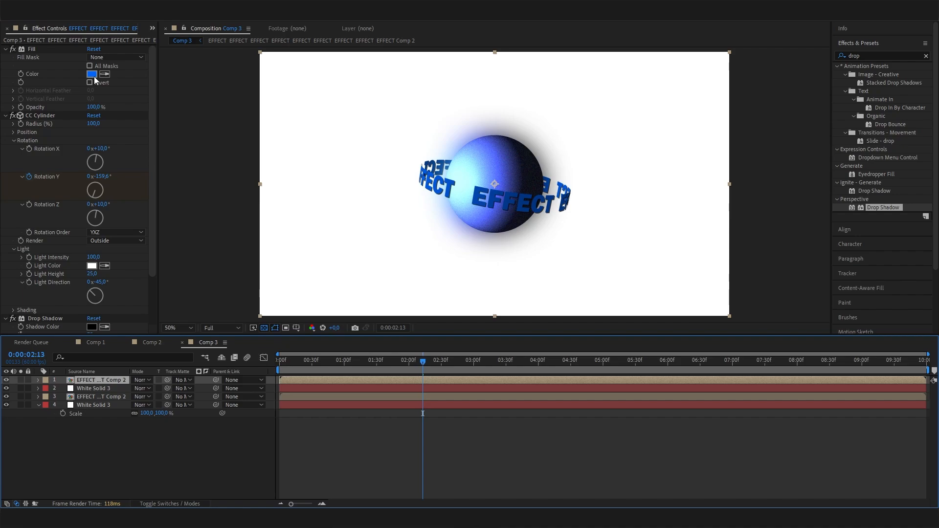
Recolour the EFFECT text fill a lighter blue, keeping the shadow colour black.
click(92, 73)
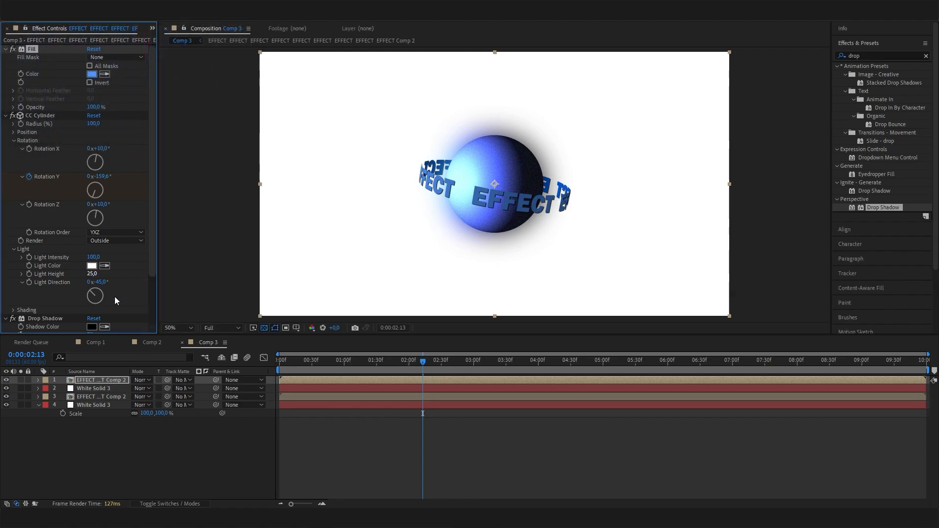
click(92, 326)
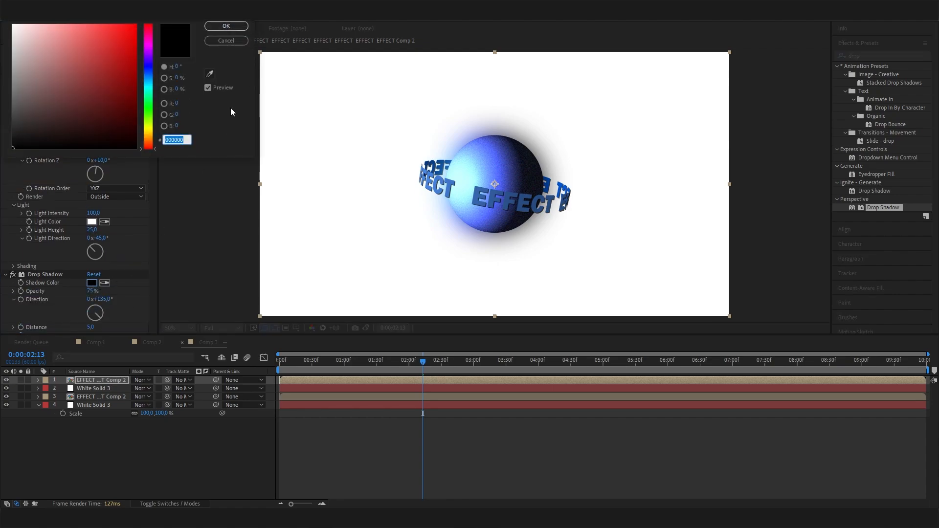
click(226, 26)
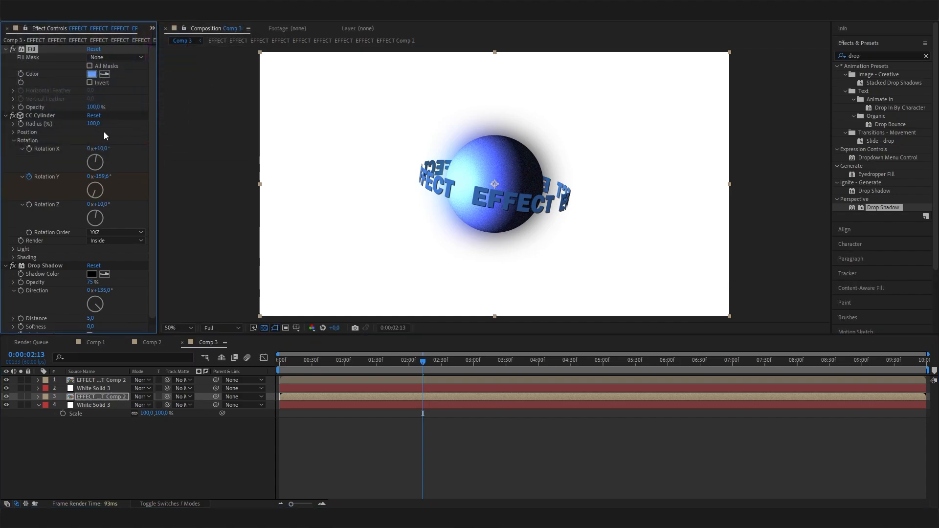
mouse_move(42, 233)
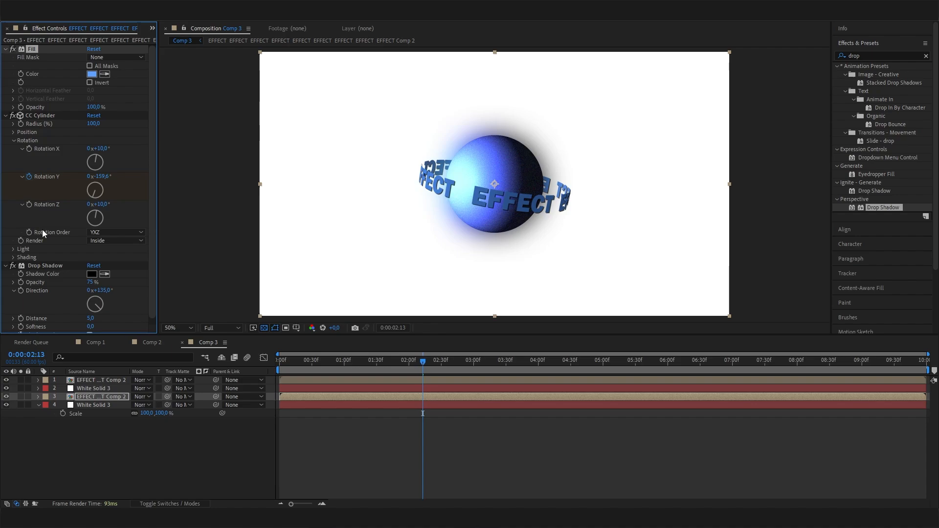
Expand layer 1's CC Cylinder Shading group, showing ambient at 100.
click(12, 248)
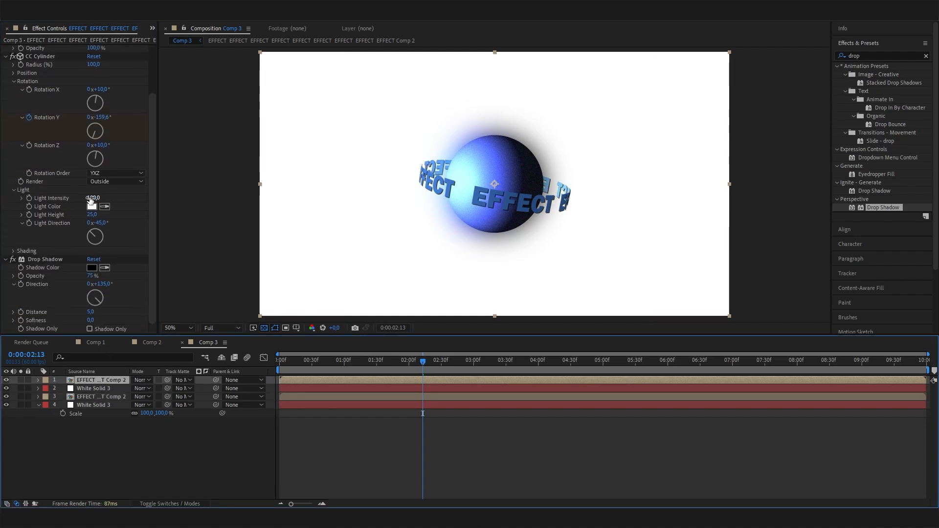
click(13, 251)
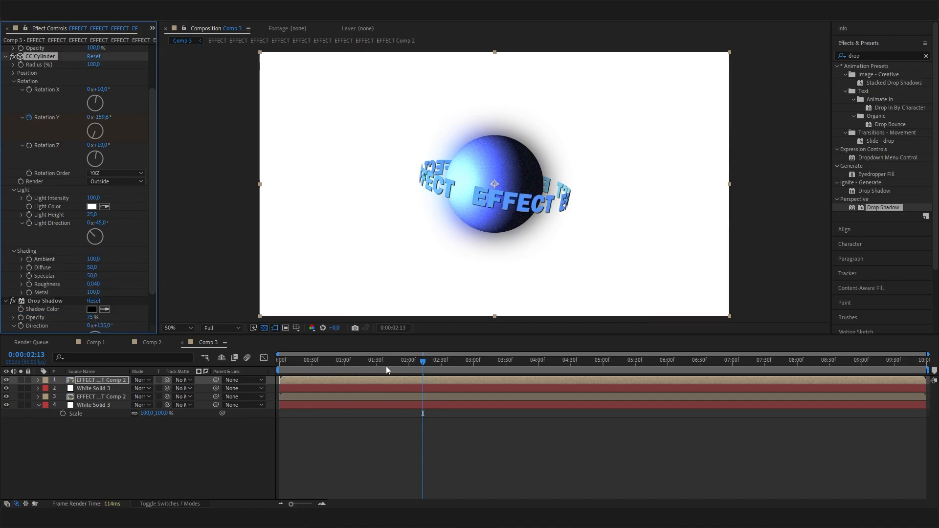
Apply Noise to both outer and inner EFFECT text layers at 20% amount.
drag(422, 359, 391, 359)
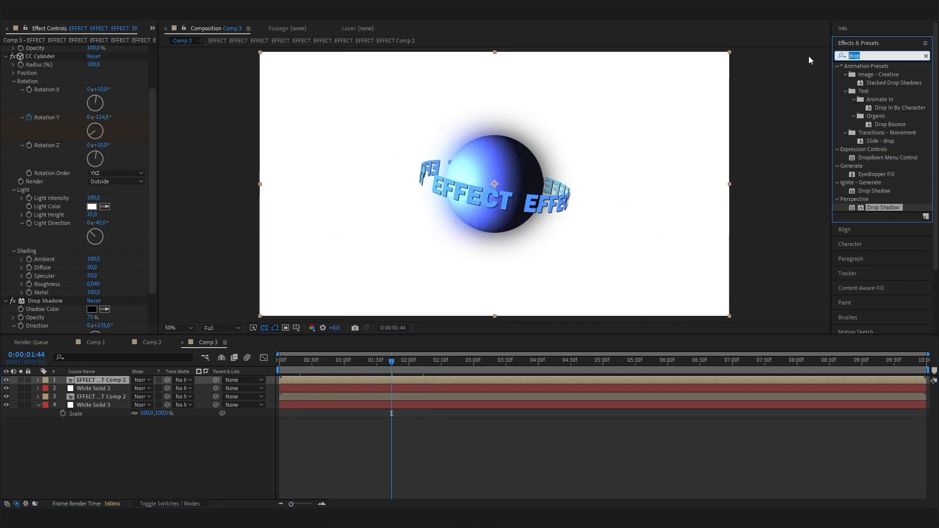
text(noise)
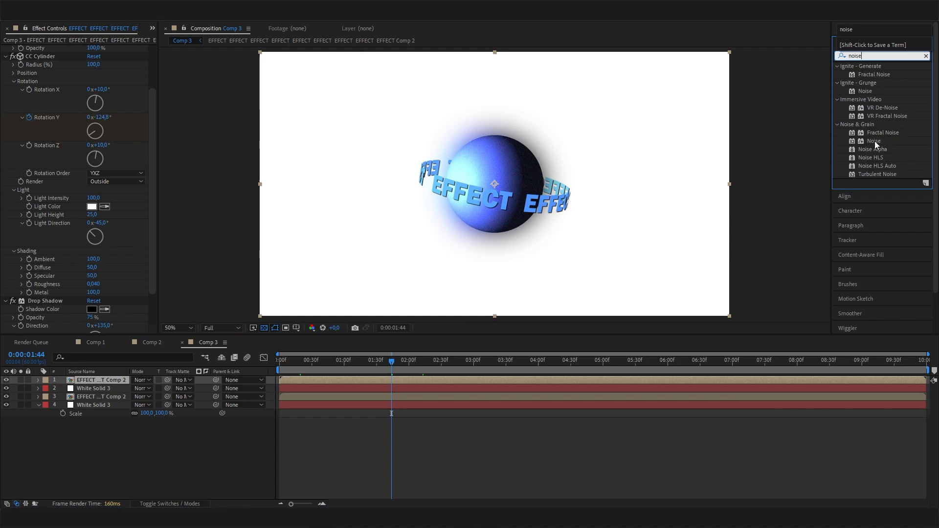
double_click(873, 141)
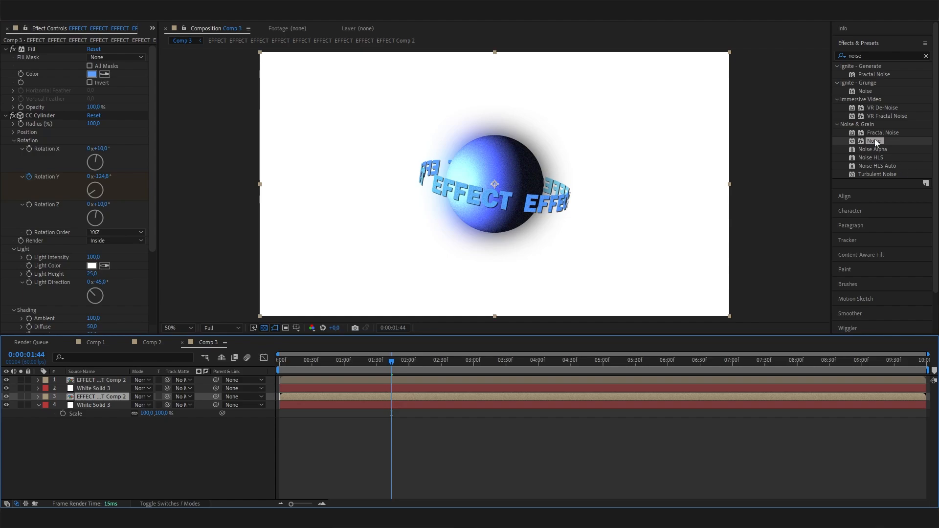
double_click(868, 140)
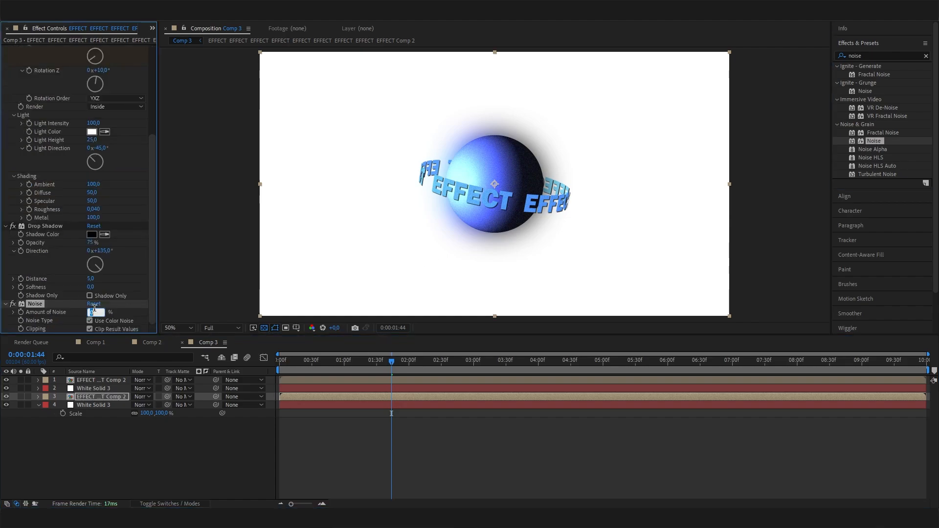
text(20,0)
click(883, 56)
text(glow)
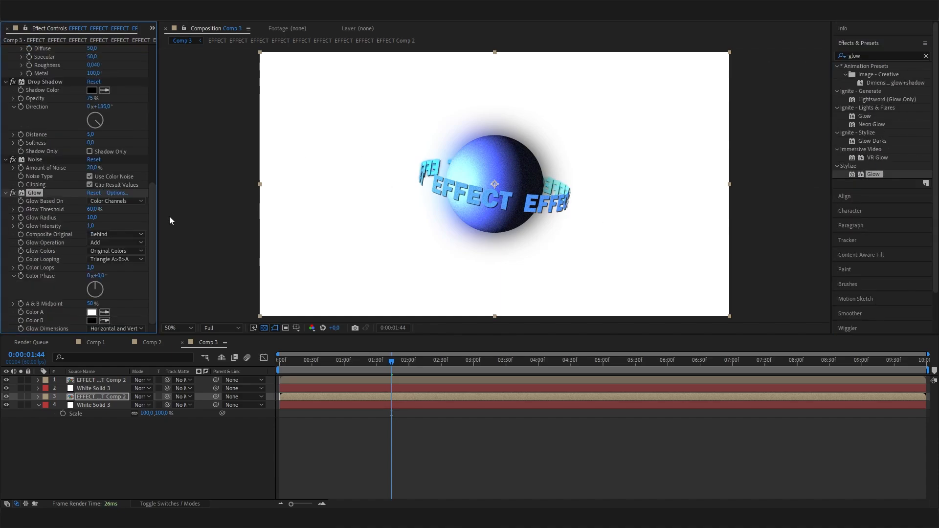
Drag Stylize > Glow onto the EFFECT text precomp so the ring glows bright cyan.
drag(92, 217, 119, 217)
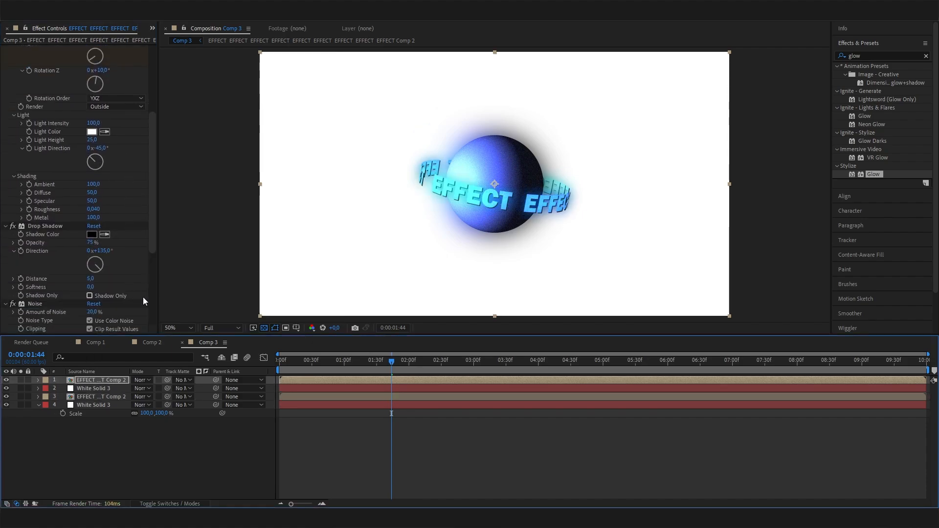
Scrub the orbit animation from start to near the end at 100% magnification.
click(278, 358)
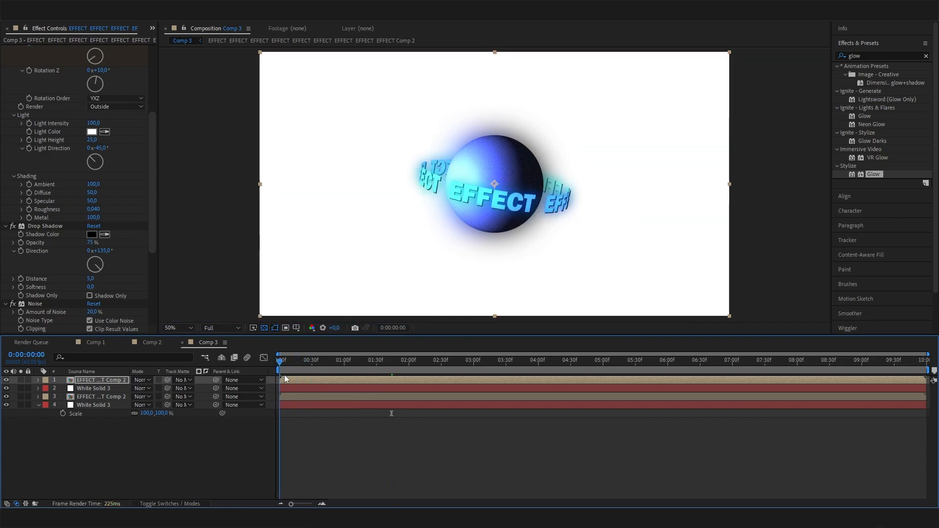
click(537, 359)
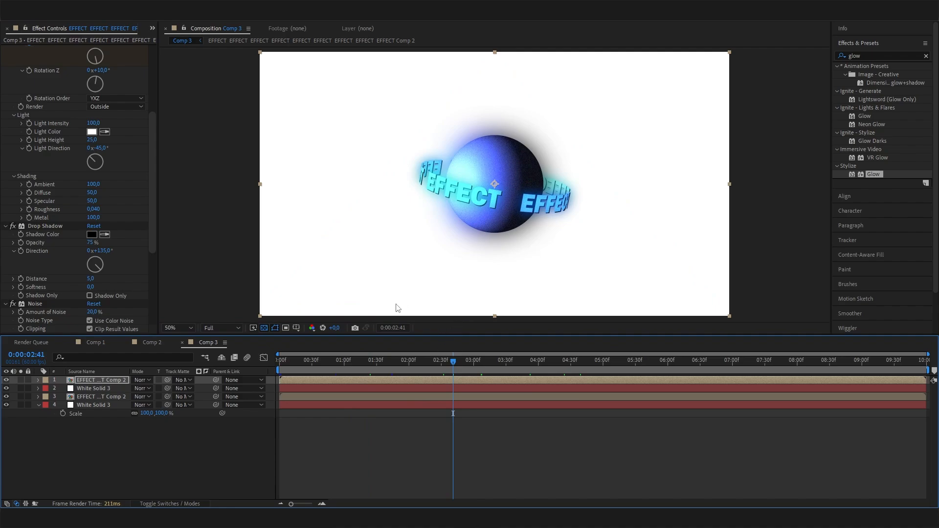
click(378, 359)
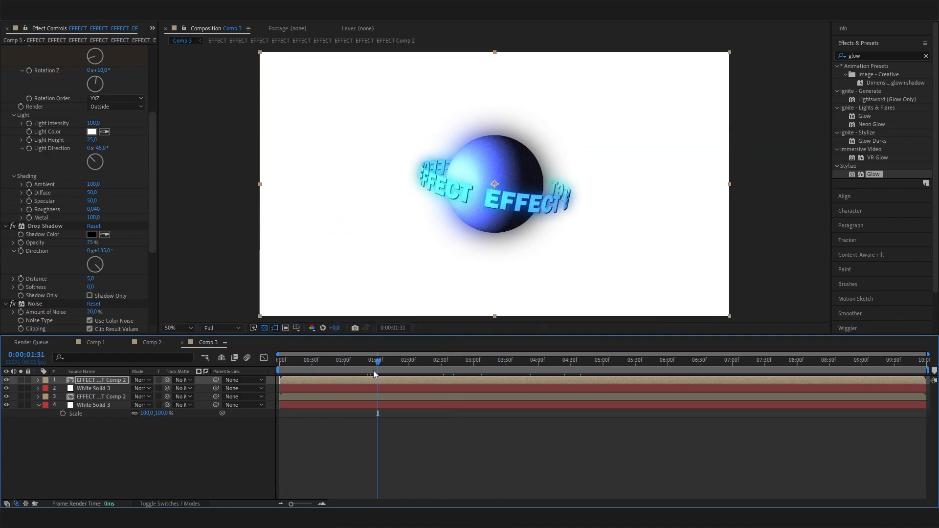
click(383, 359)
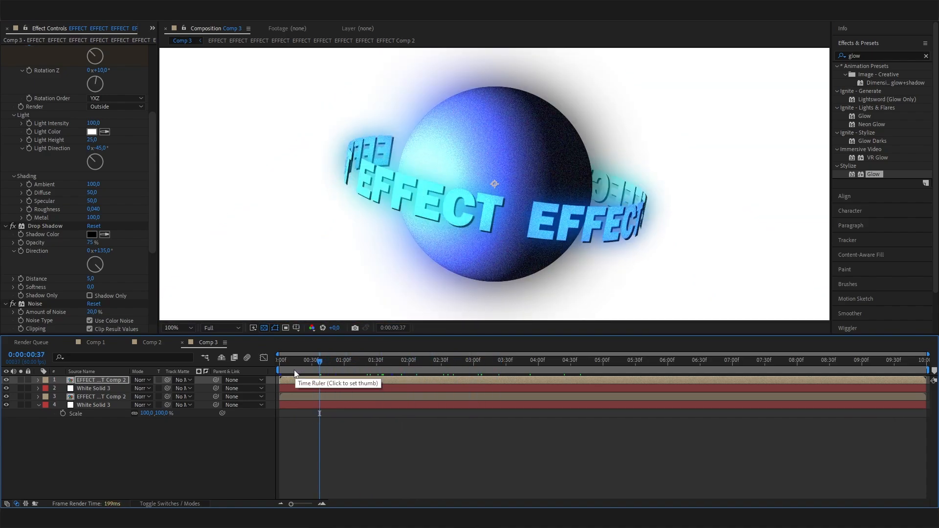
click(517, 360)
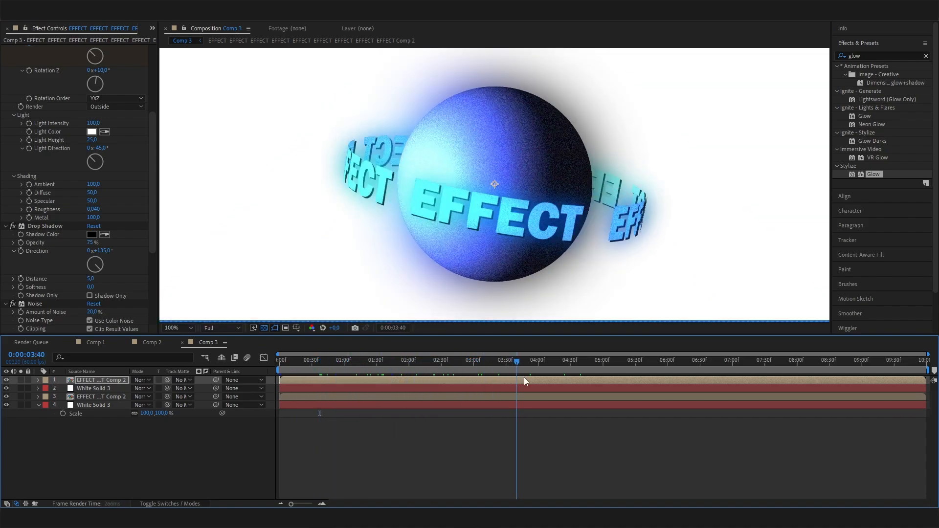